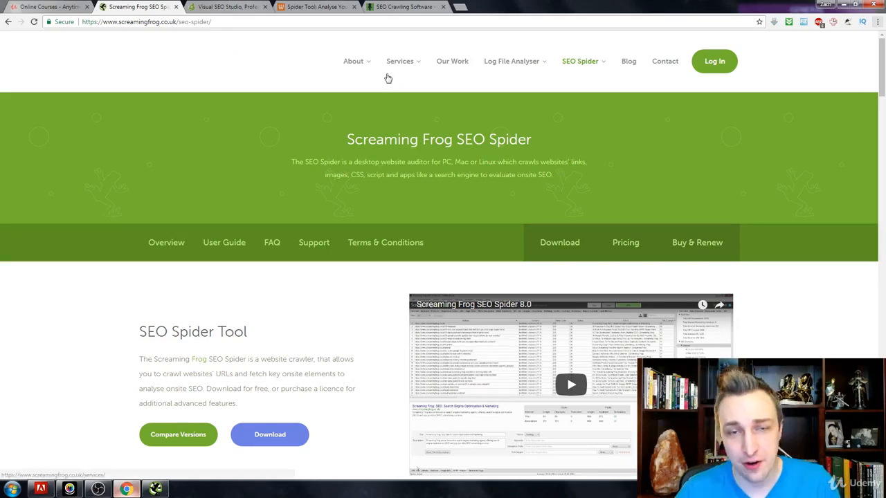
- View the SEO Spider pricing page's feature table and licence price via the SEO Spider menu
left_click(353, 61)
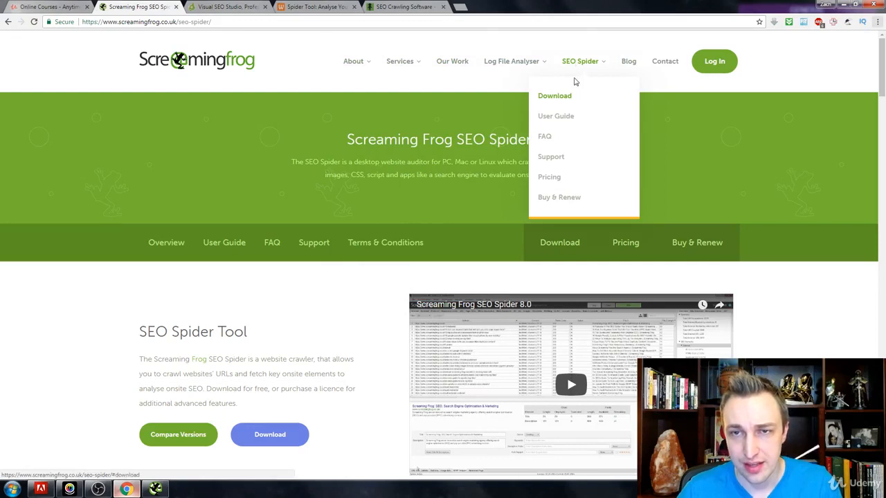
mouse_move(548, 177)
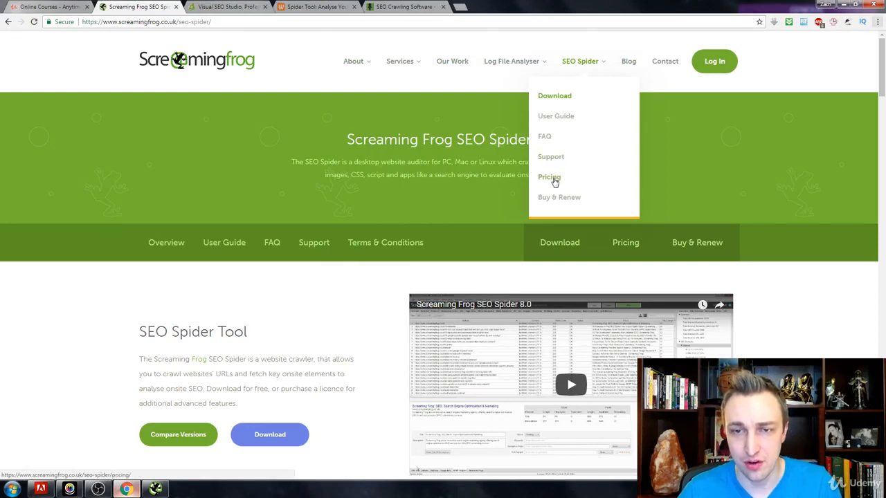
left_click(548, 177)
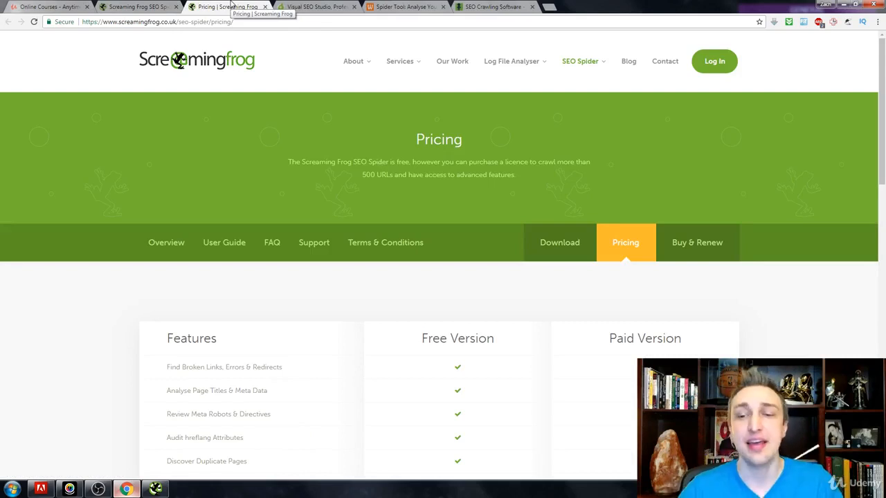
scroll("down", 3)
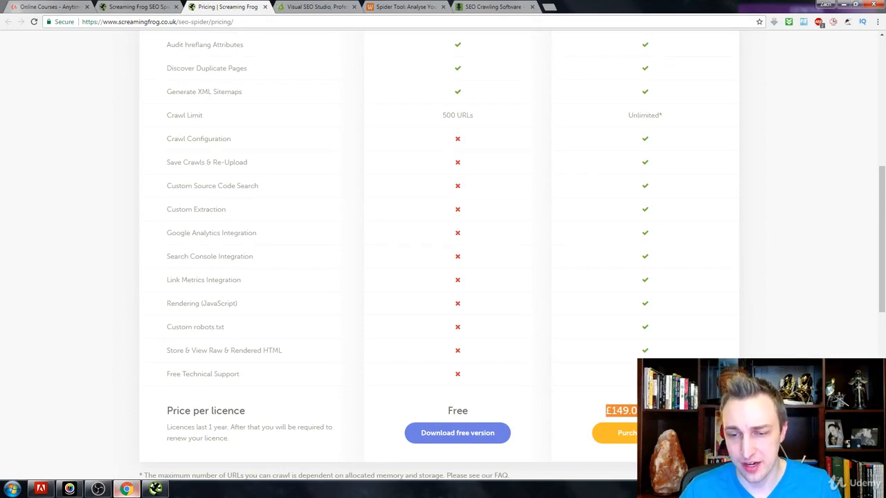
scroll("up", 3)
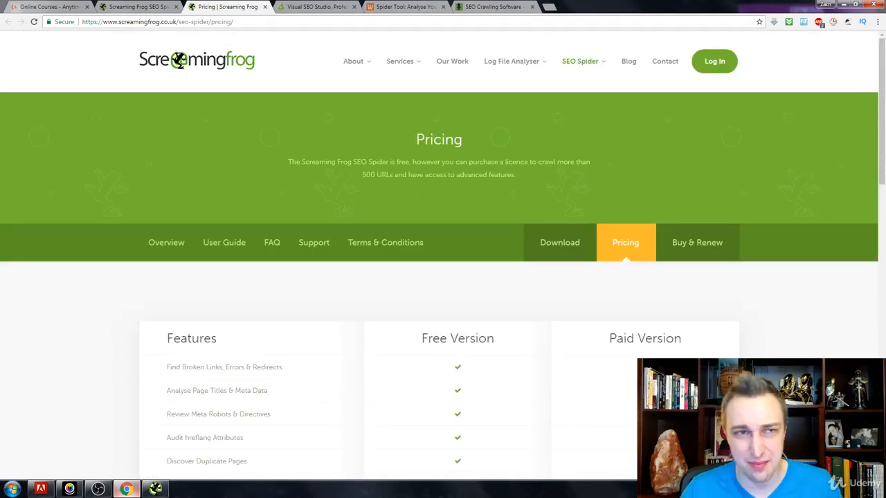
mouse_move(404, 7)
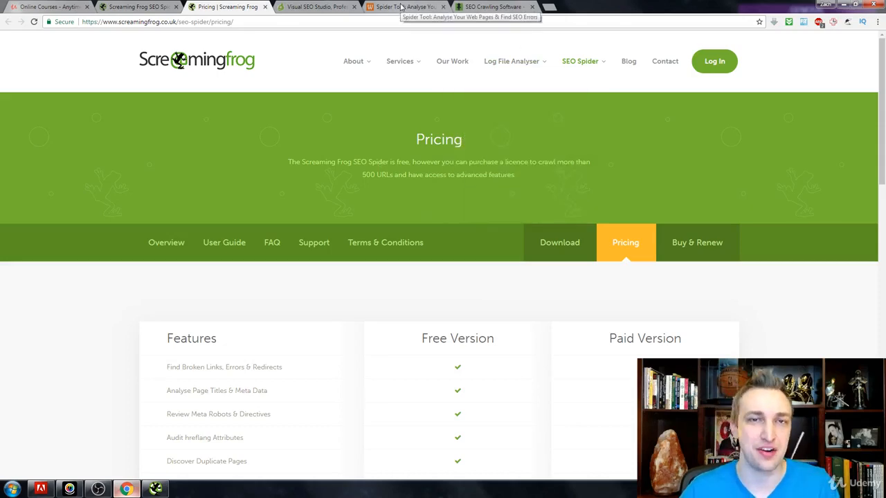
- Switch to the Visual SEO Studio tab and scroll through its free Community Edition homepage
left_click(316, 6)
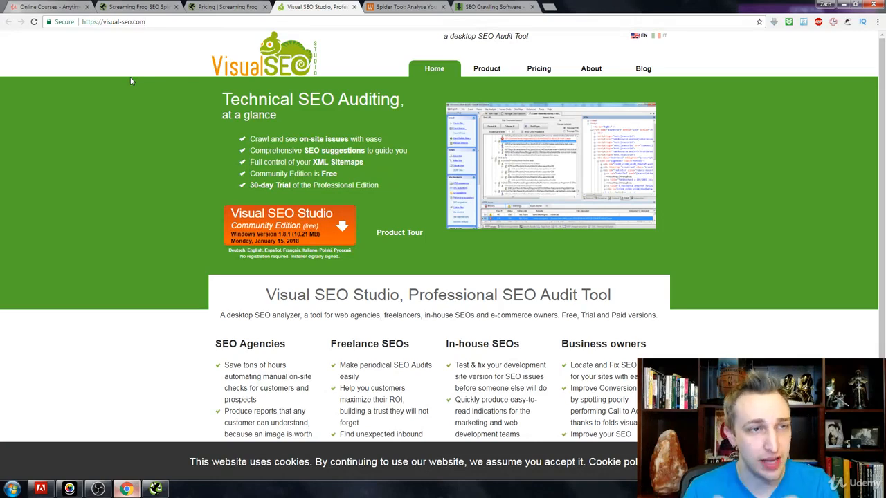
mouse_move(114, 34)
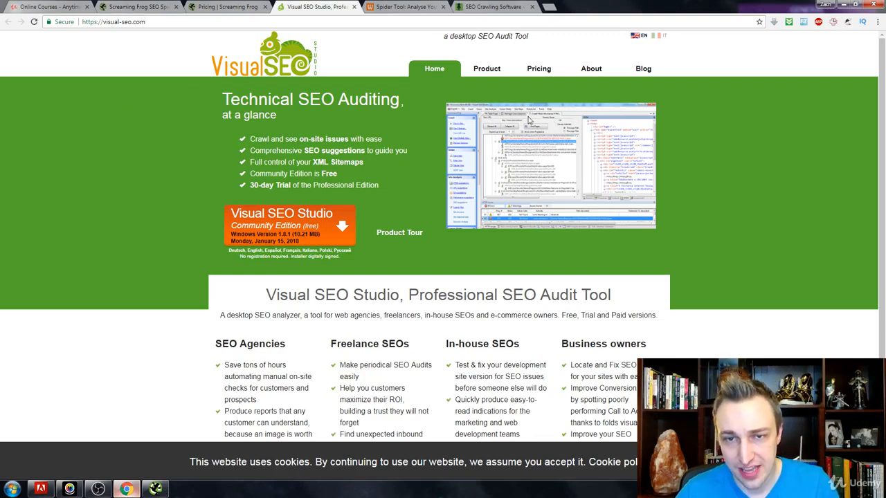
mouse_move(443, 224)
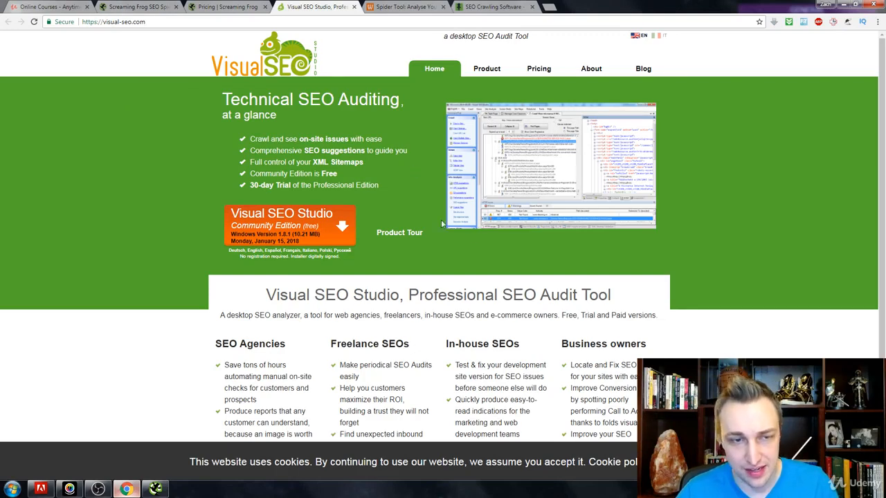
mouse_move(705, 240)
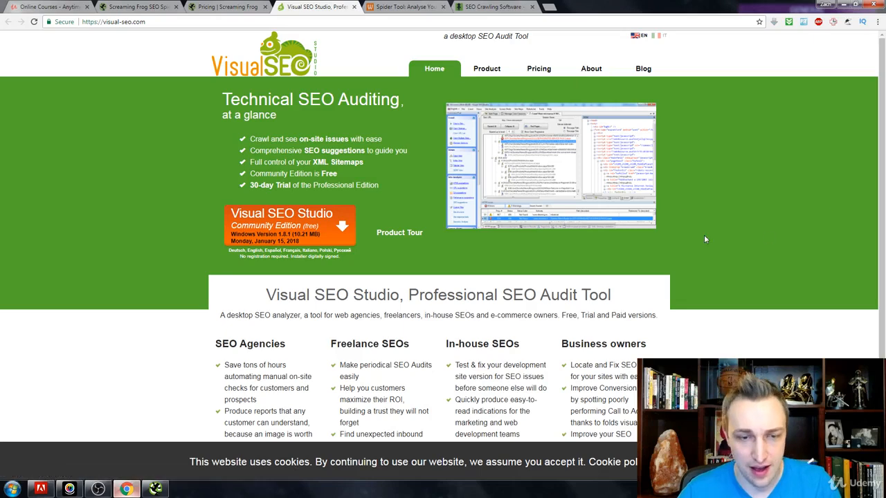
scroll("down", 3)
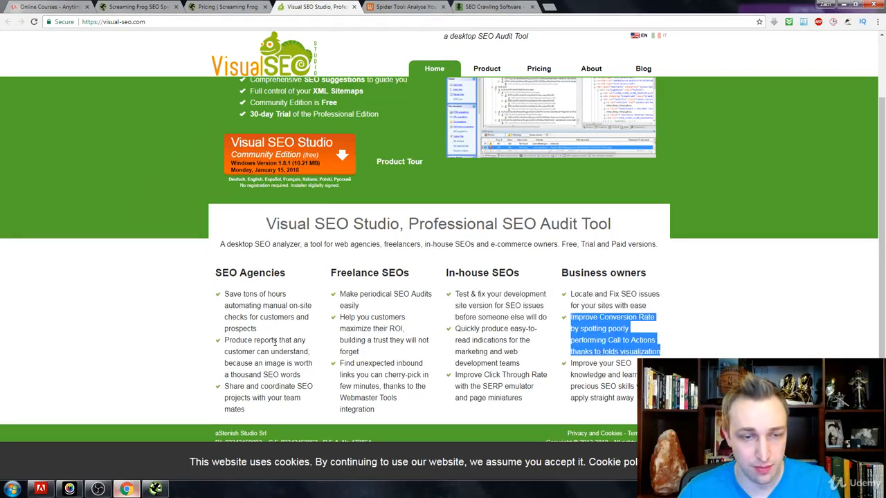
scroll("up", 3)
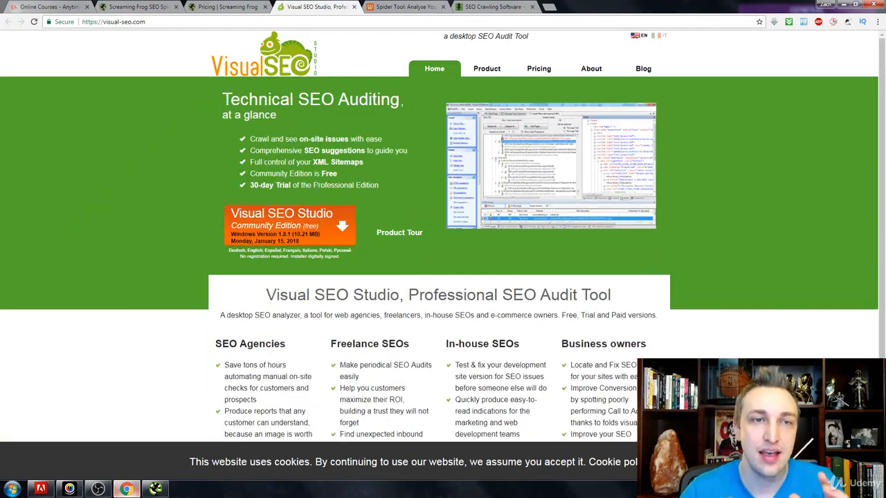
- Return to the Screaming Frog pricing tab and review the 500-URL free versus unlimited paid features
left_click(227, 7)
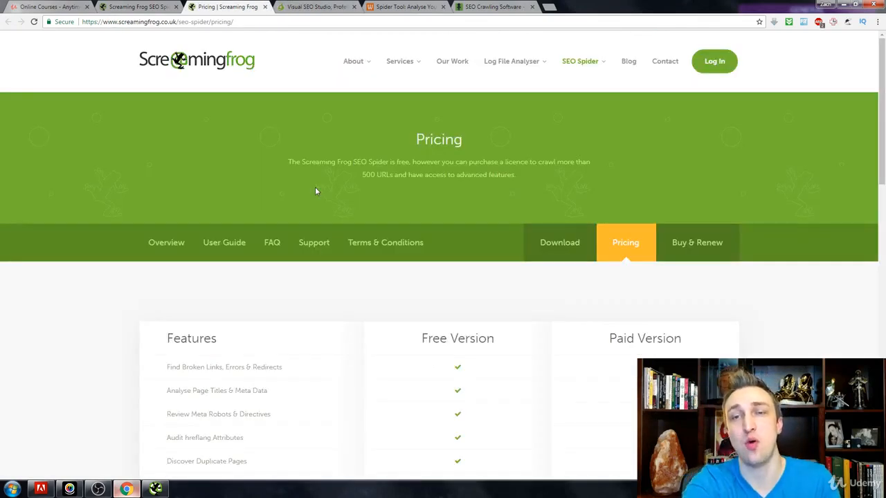
scroll("down", 3)
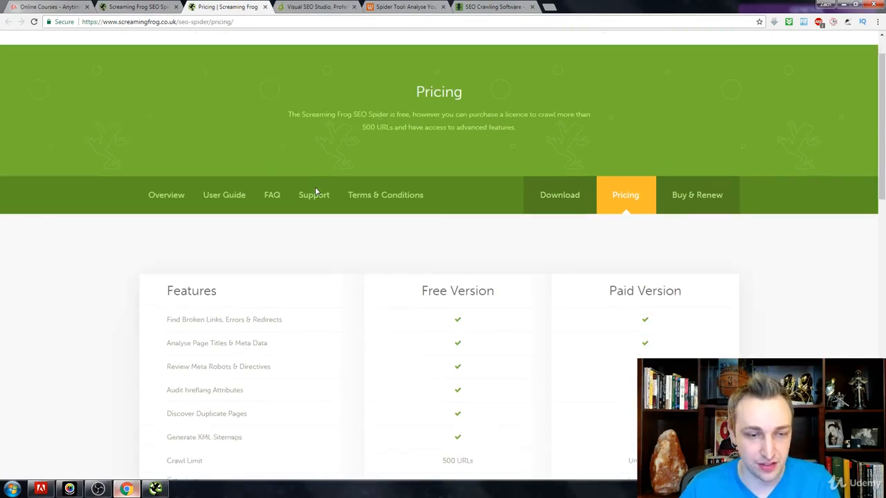
scroll("down", 3)
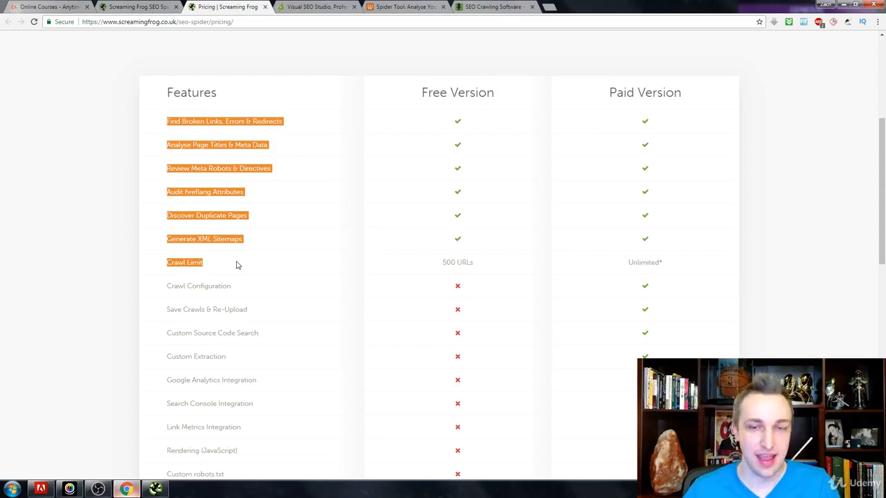
scroll("down", 3)
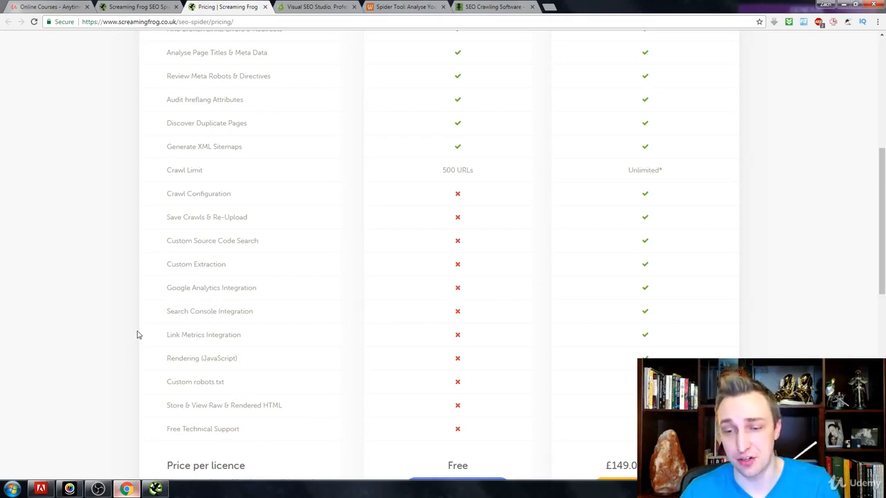
mouse_move(438, 179)
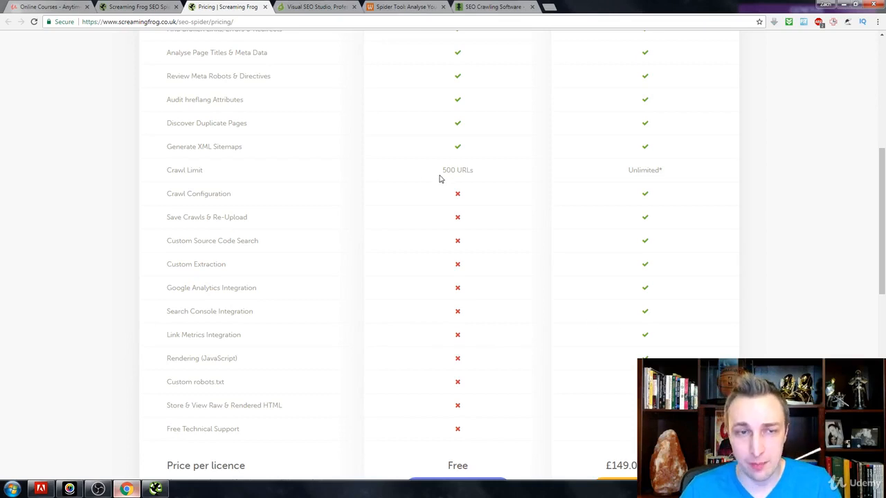
mouse_move(195, 145)
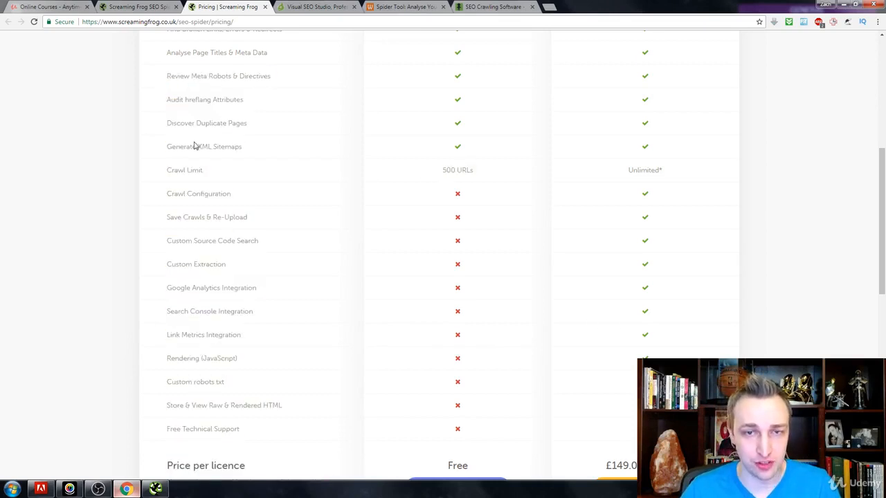
scroll("up", 3)
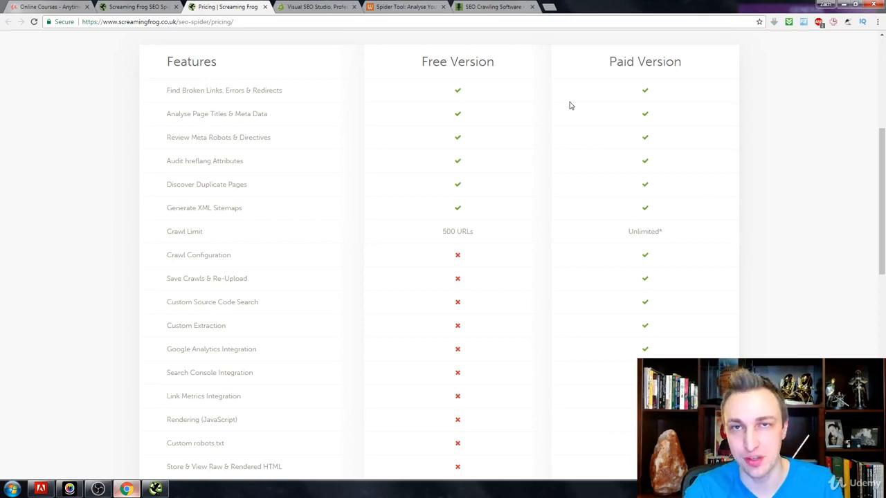
- Flip through the Visual SEO Studio and WildShark SEO Spider Tool tabs
left_click(317, 7)
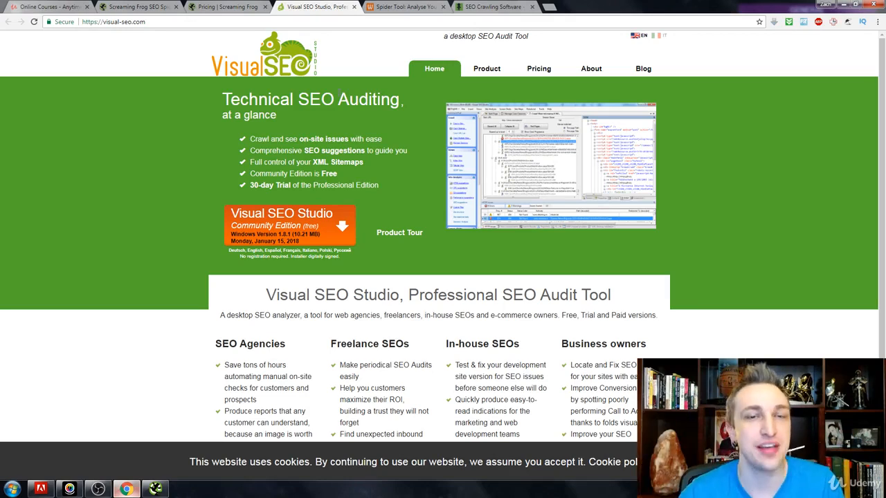
mouse_move(339, 95)
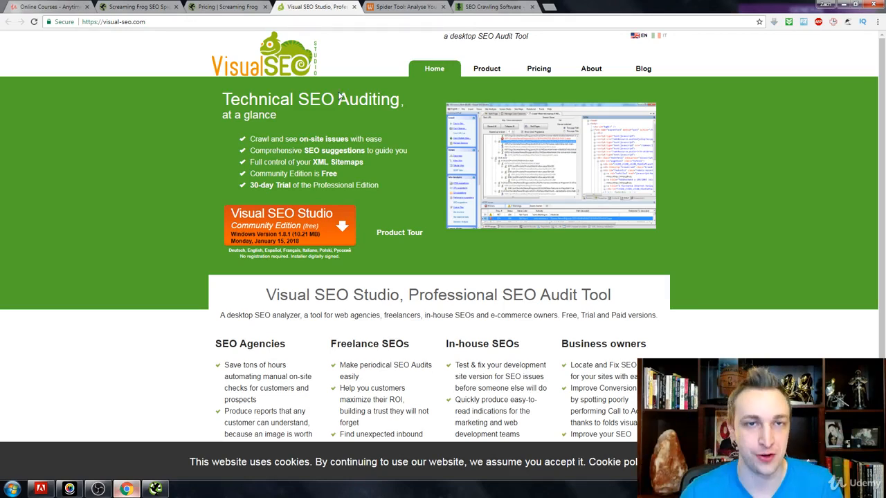
left_click(404, 5)
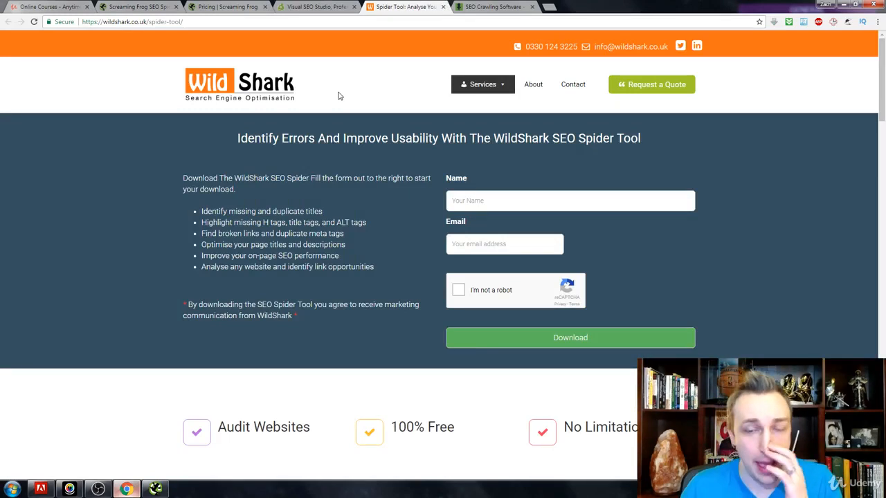
mouse_move(327, 173)
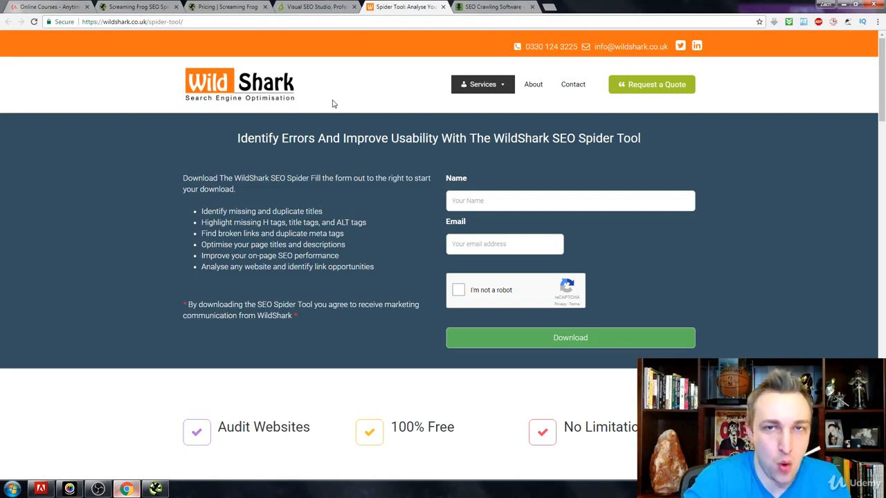
left_click(493, 7)
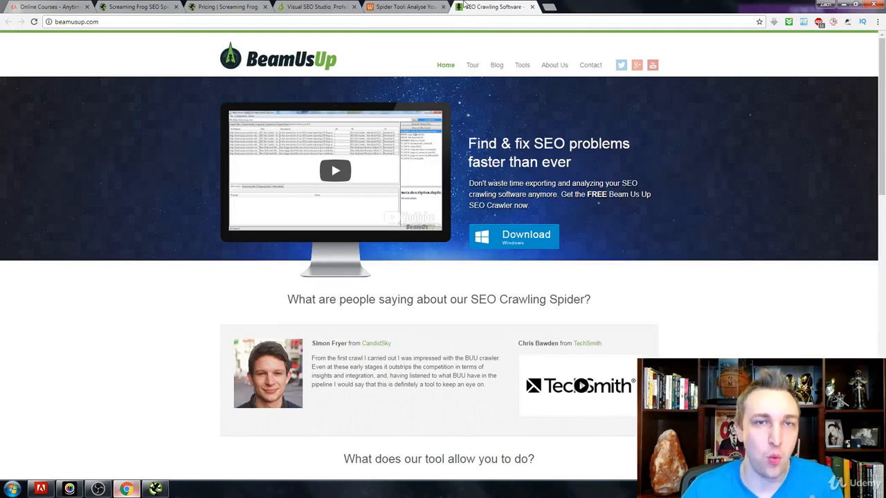
- Revisit Screaming Frog pricing and Visual SEO Studio, ending on the BeamUsUp crawler homepage
left_click(509, 7)
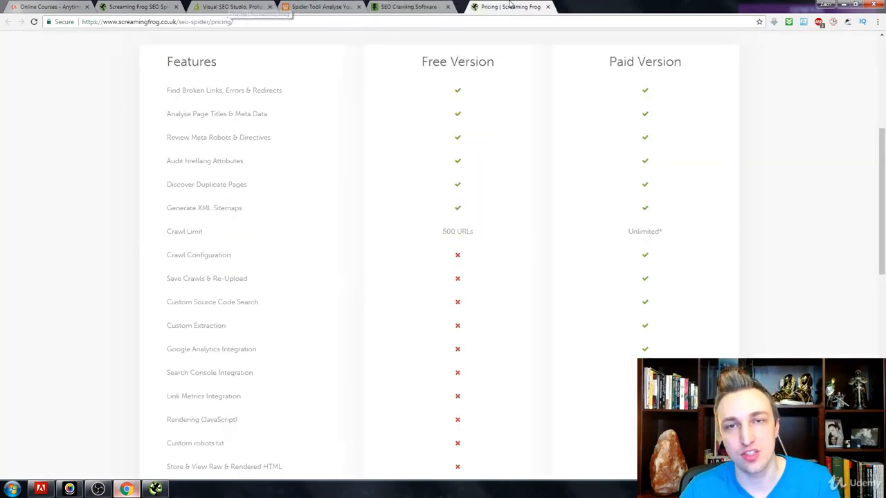
left_click(229, 5)
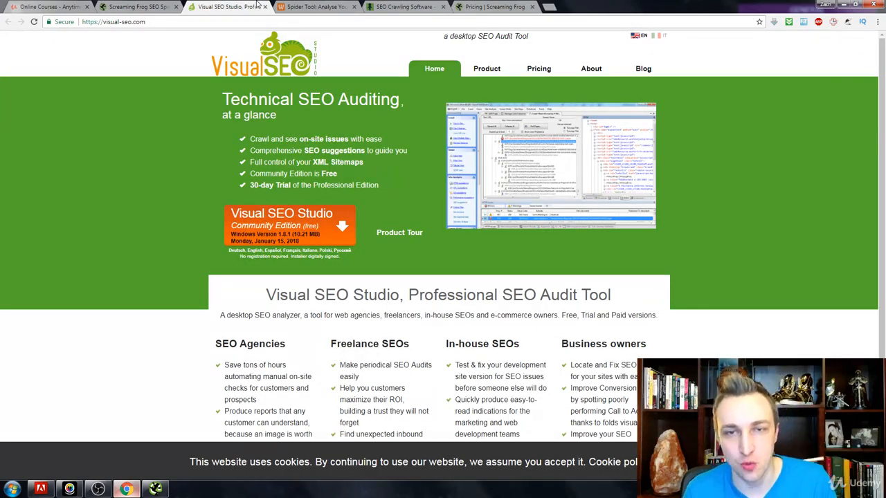
left_click(316, 7)
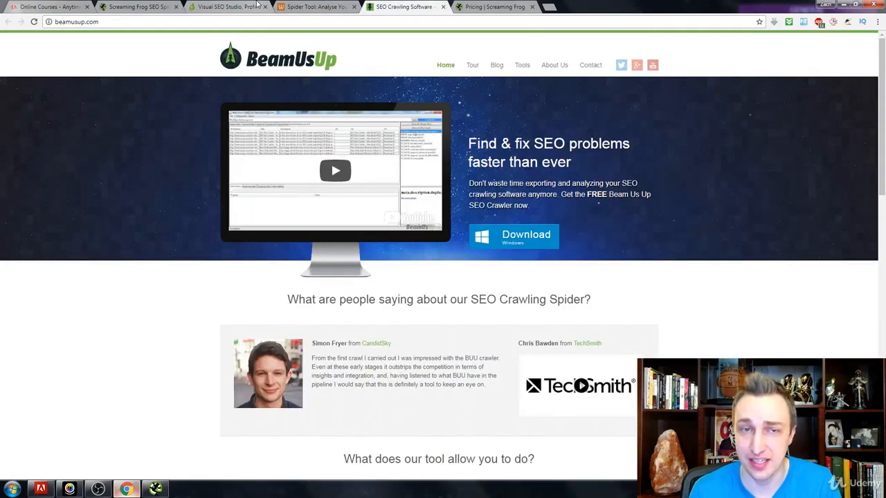
left_click(316, 7)
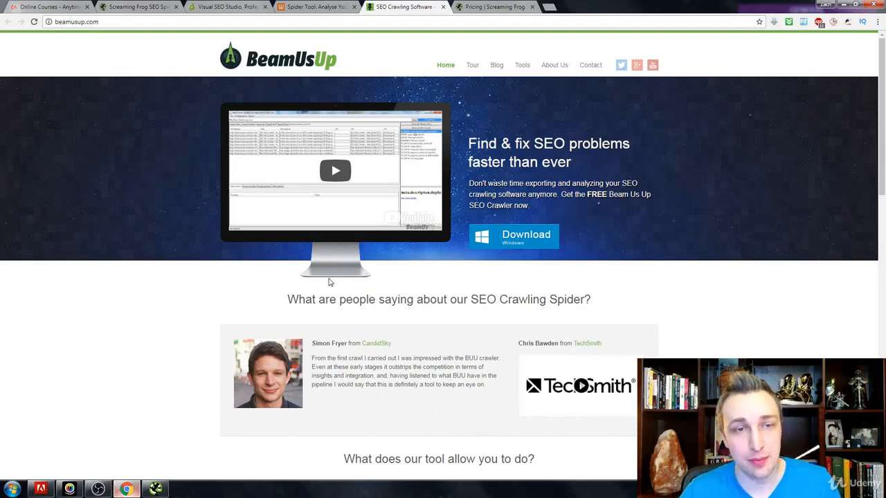
mouse_move(468, 223)
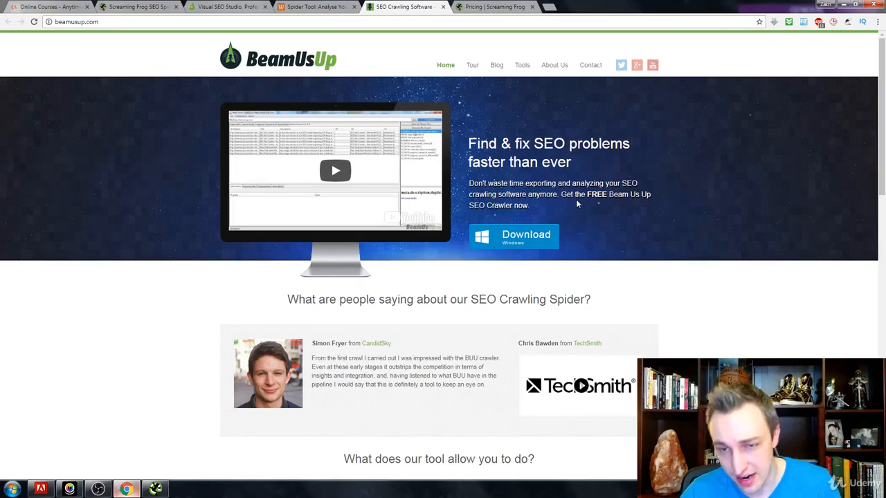
scroll("down", 3)
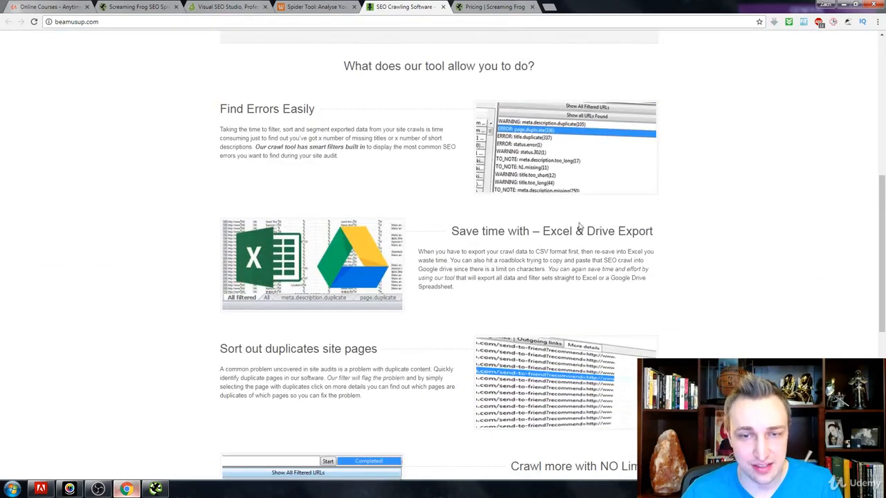
mouse_move(700, 252)
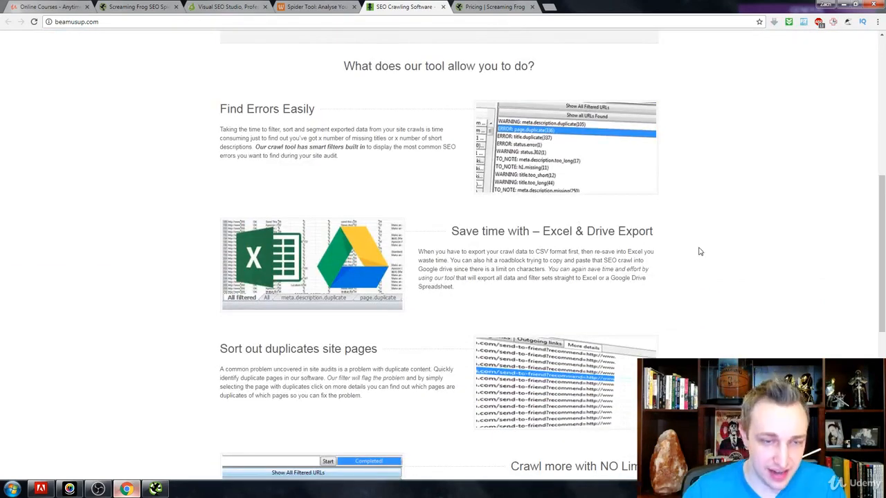
scroll("down", 3)
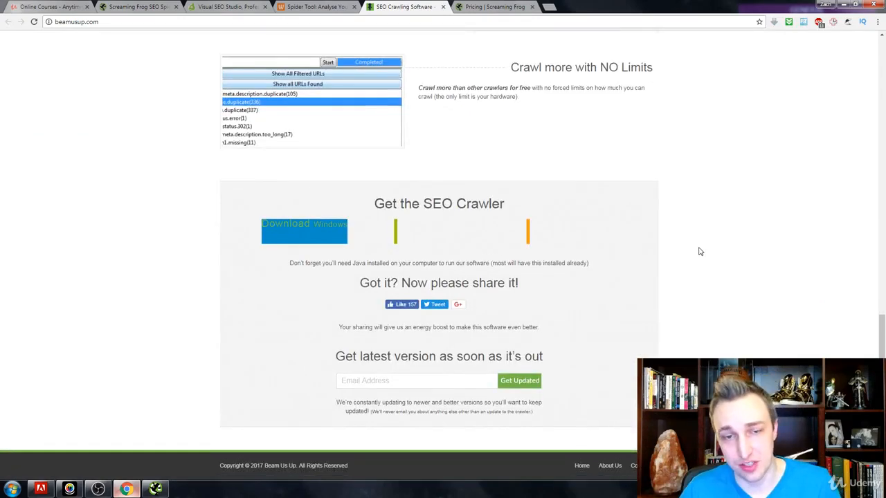
scroll("up", 3)
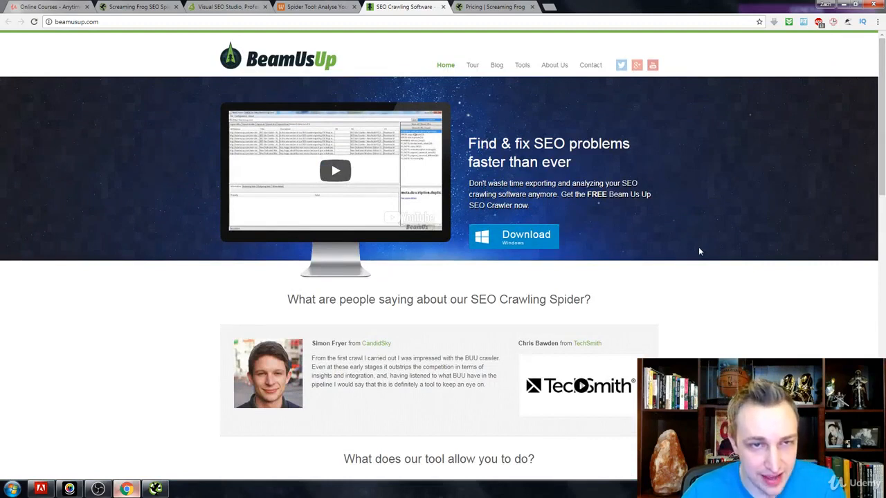
mouse_move(275, 141)
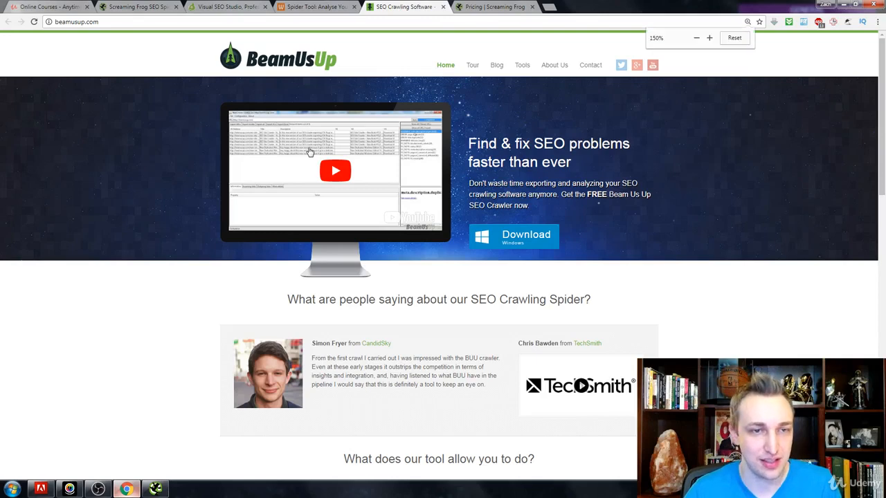
left_click(708, 37)
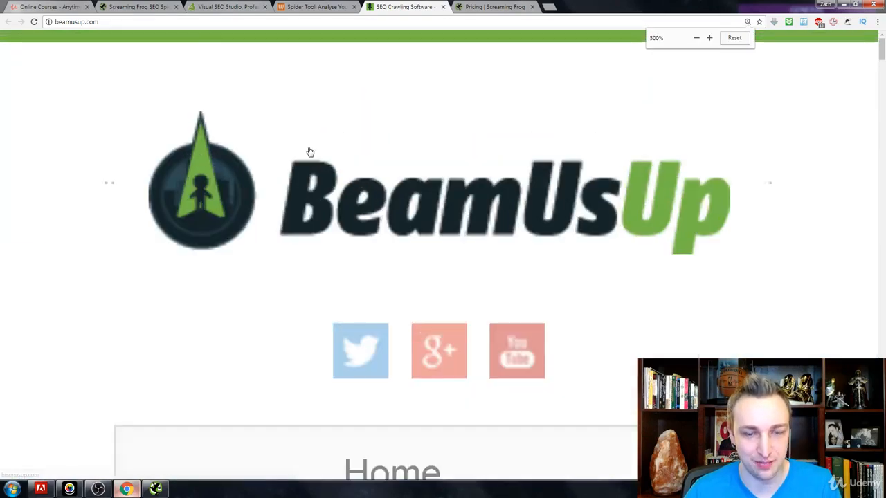
scroll("down", 3)
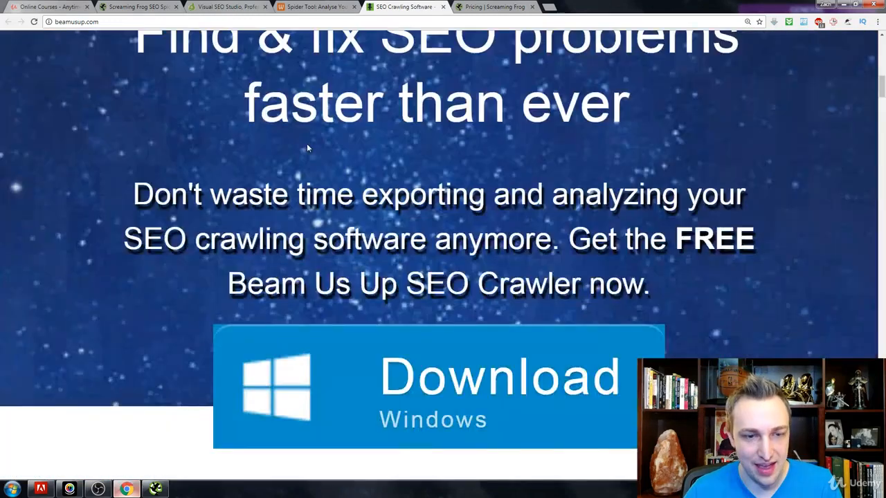
scroll("down", 3)
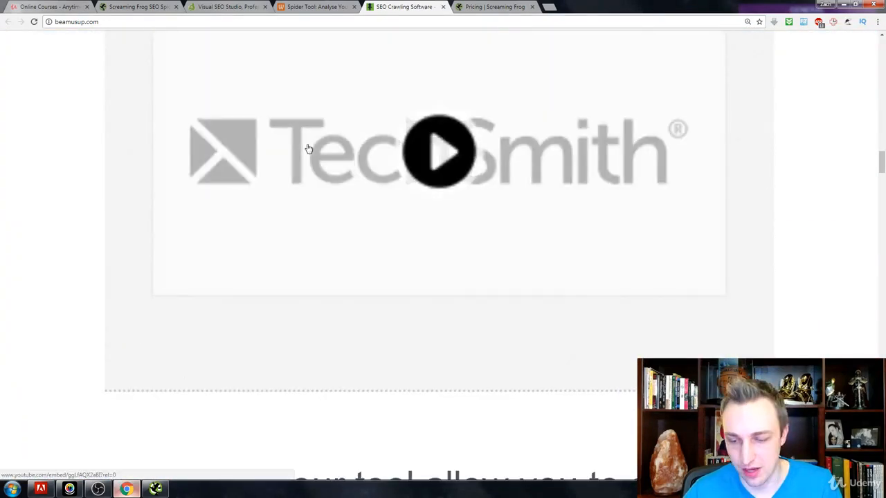
scroll("down", 3)
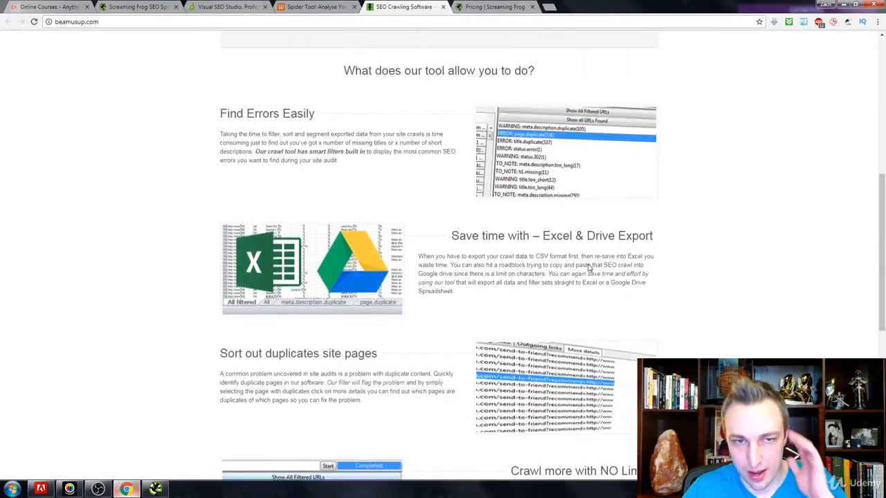
scroll("up", 3)
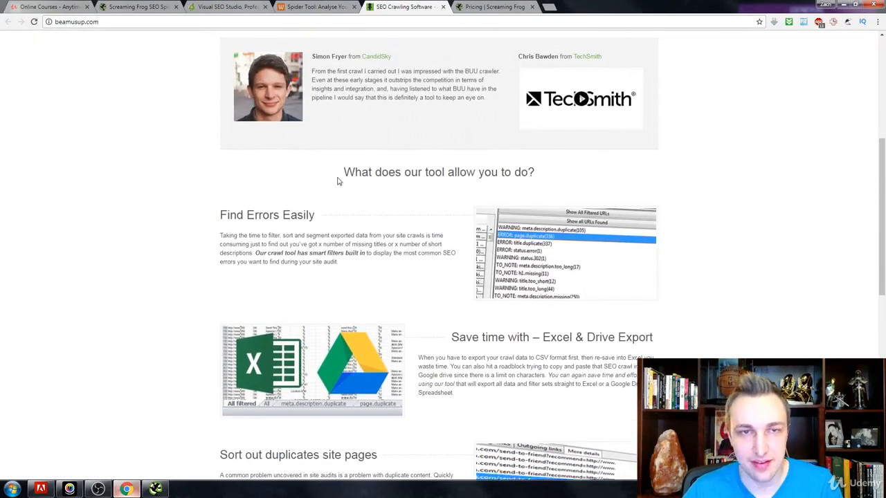
scroll("up", 3)
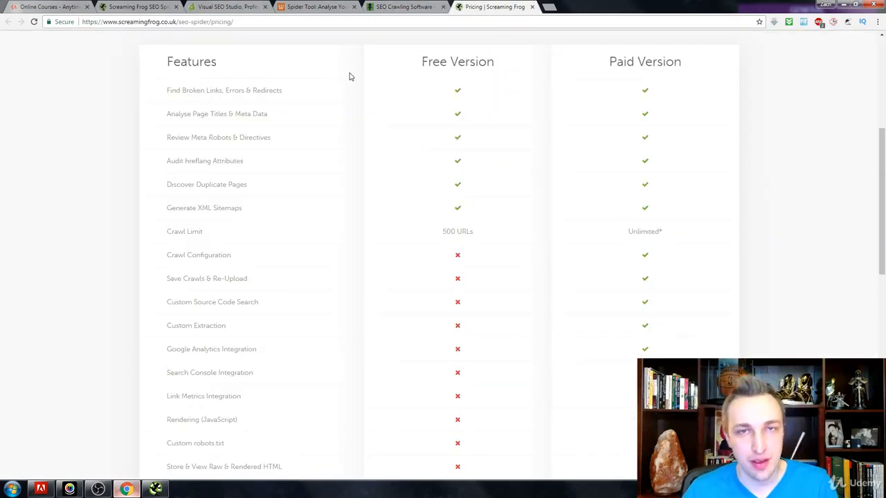
mouse_move(329, 90)
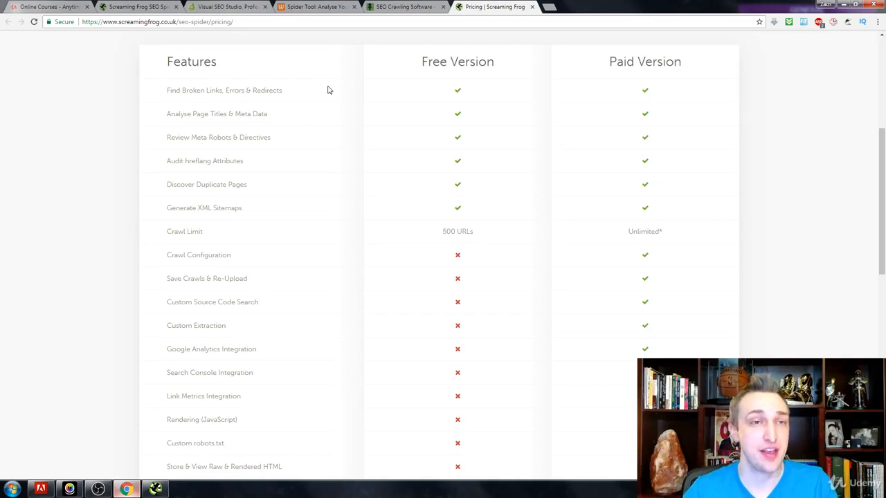
- Start a new blank tab from the Screaming Frog pricing page
left_click(543, 7)
type("fiverr.com")
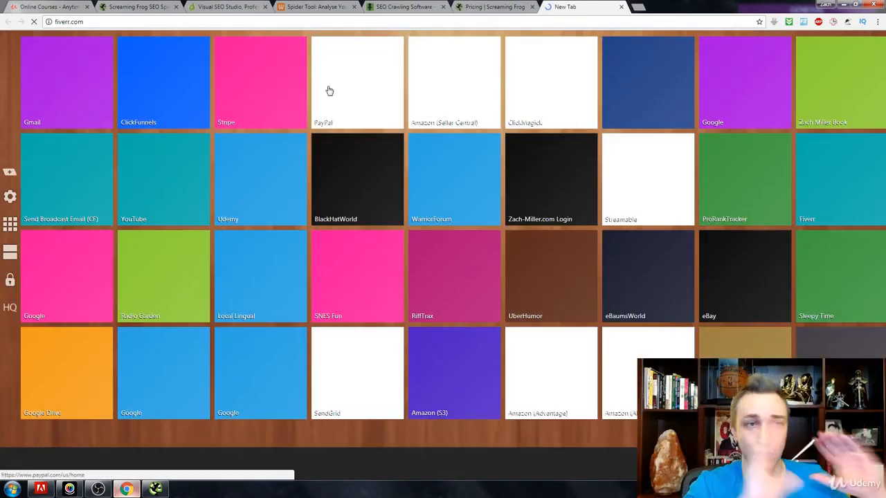
- Load the Fiverr homepage, then return to the Screaming Frog pricing comparison tab
left_click(839, 179)
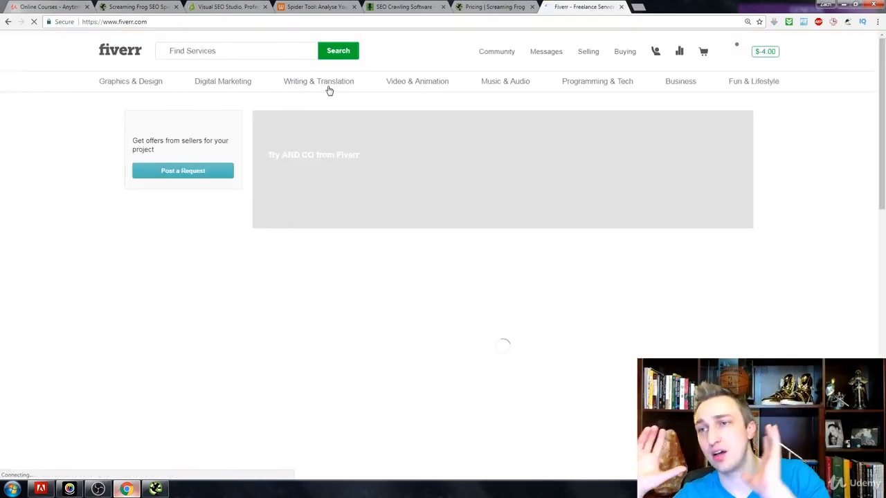
mouse_move(318, 80)
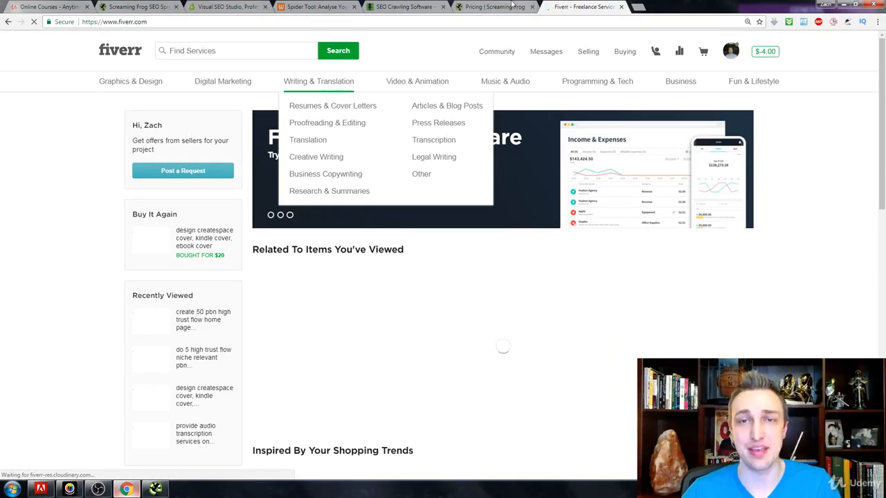
left_click(495, 7)
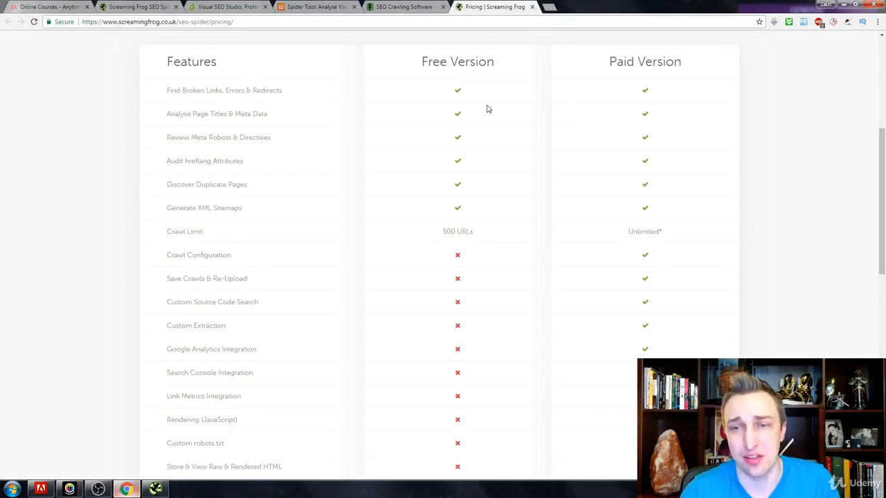
mouse_move(793, 166)
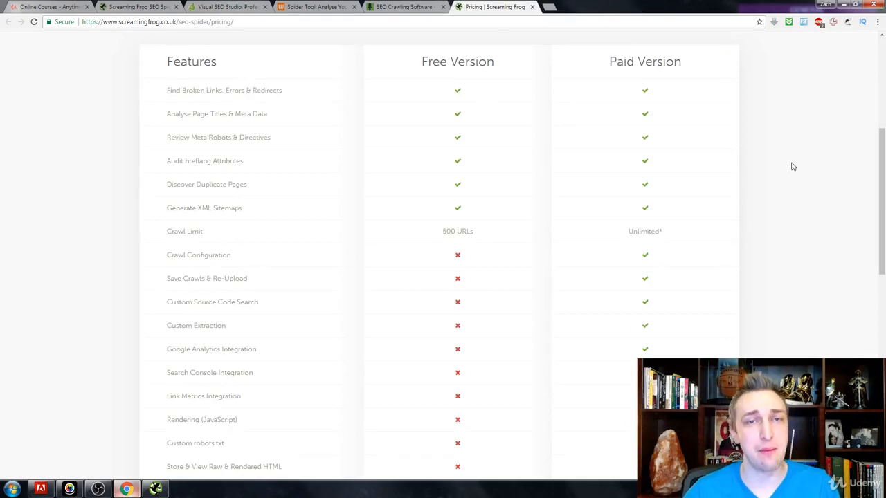